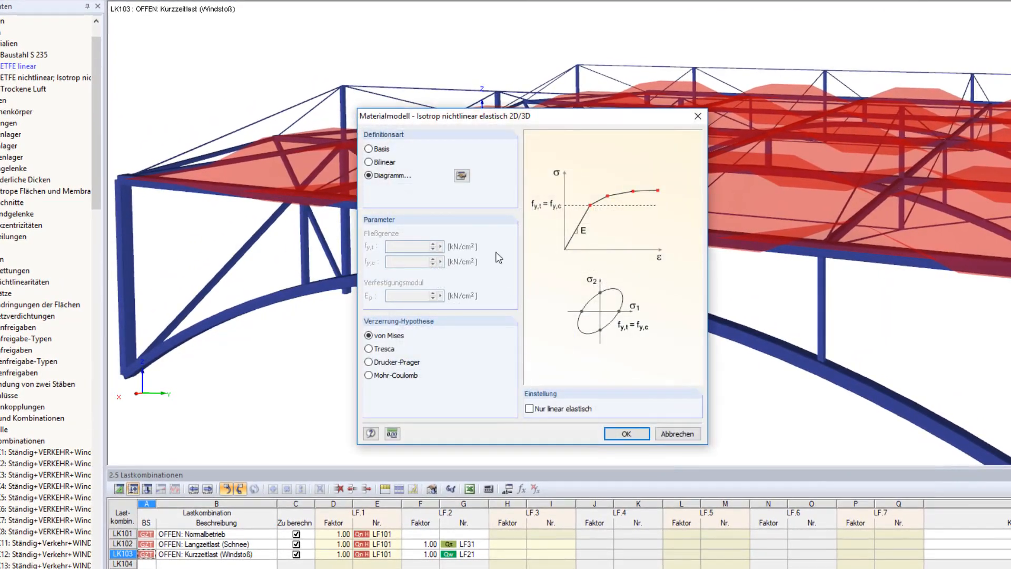
Step: Define a gas-type solid load with 300 Pa resulting overpressure on the cushion volume
{"action": "left_click", "coordinate": [462, 176]}
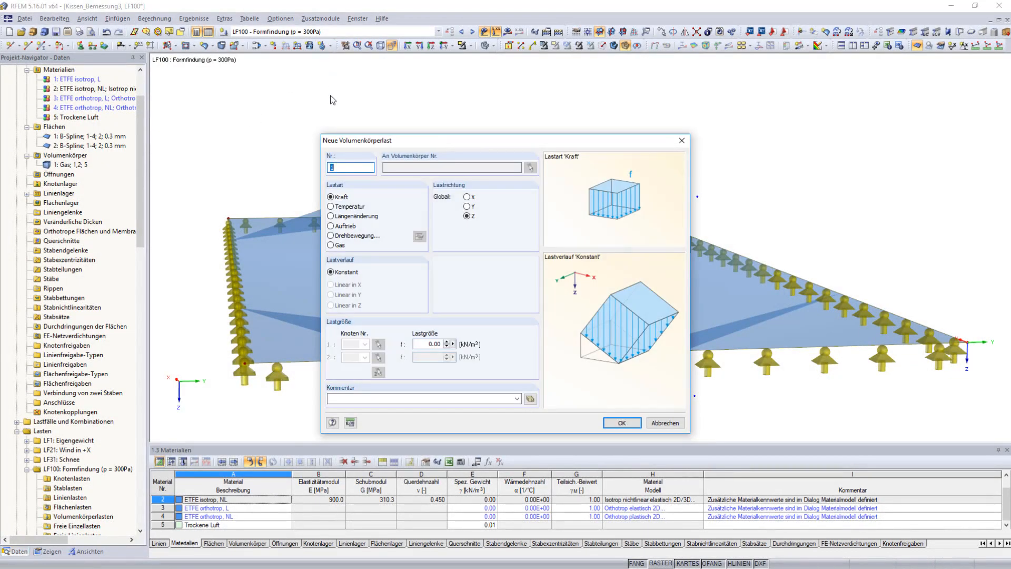
{"action": "left_click", "coordinate": [331, 245]}
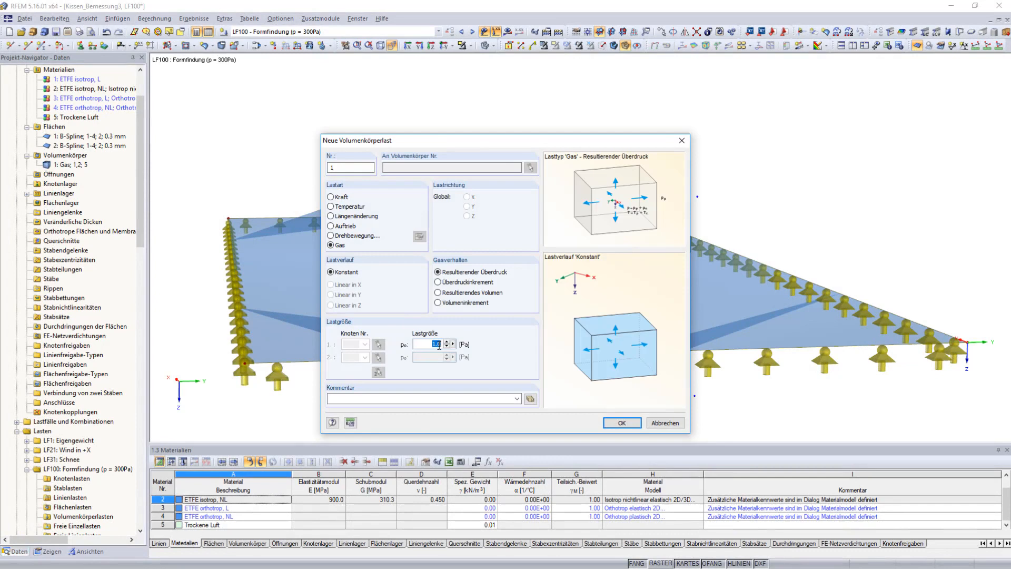
{"action": "type", "text": "300"}
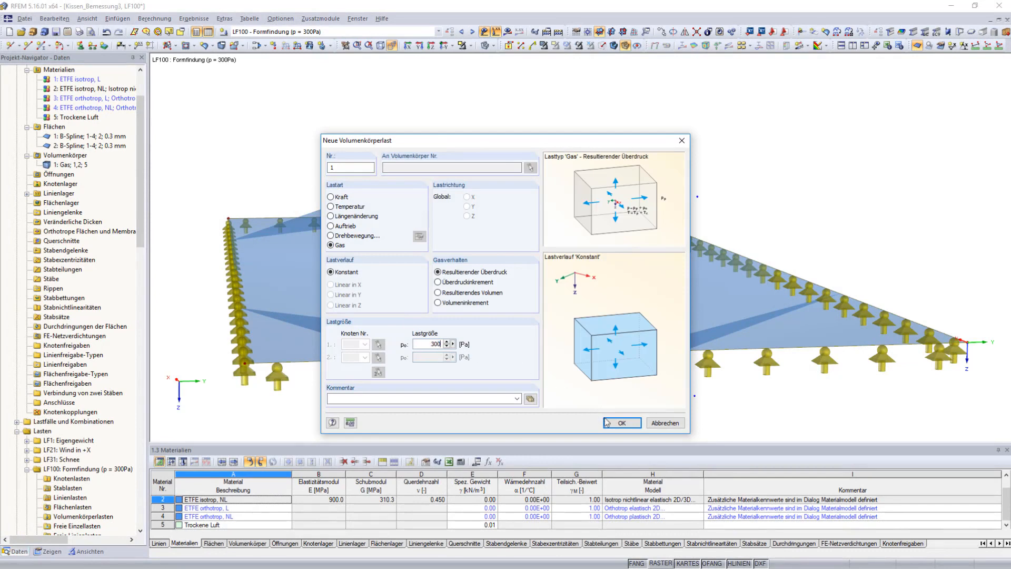
{"action": "left_click", "coordinate": [619, 422]}
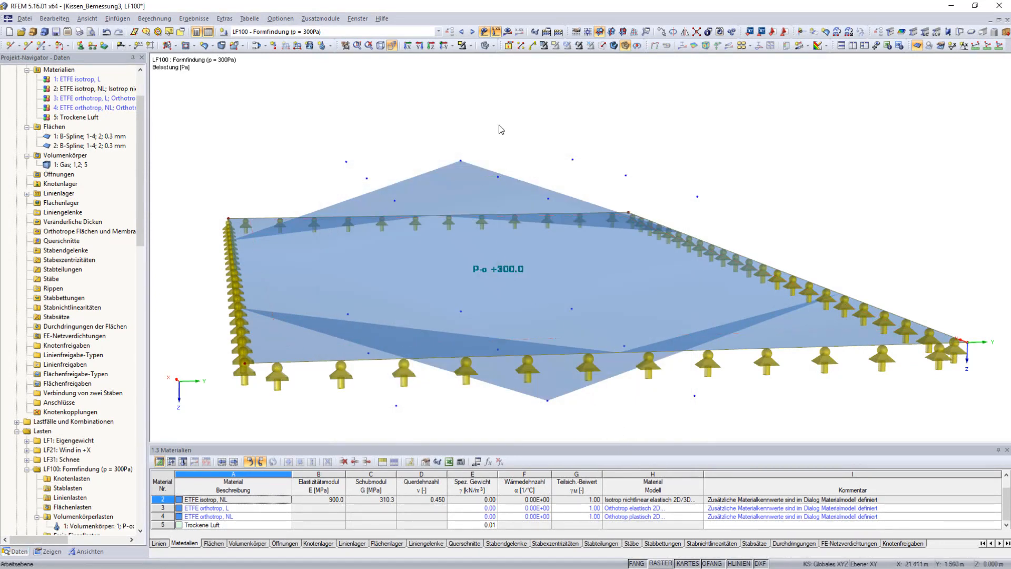
{"action": "left_click", "coordinate": [507, 32]}
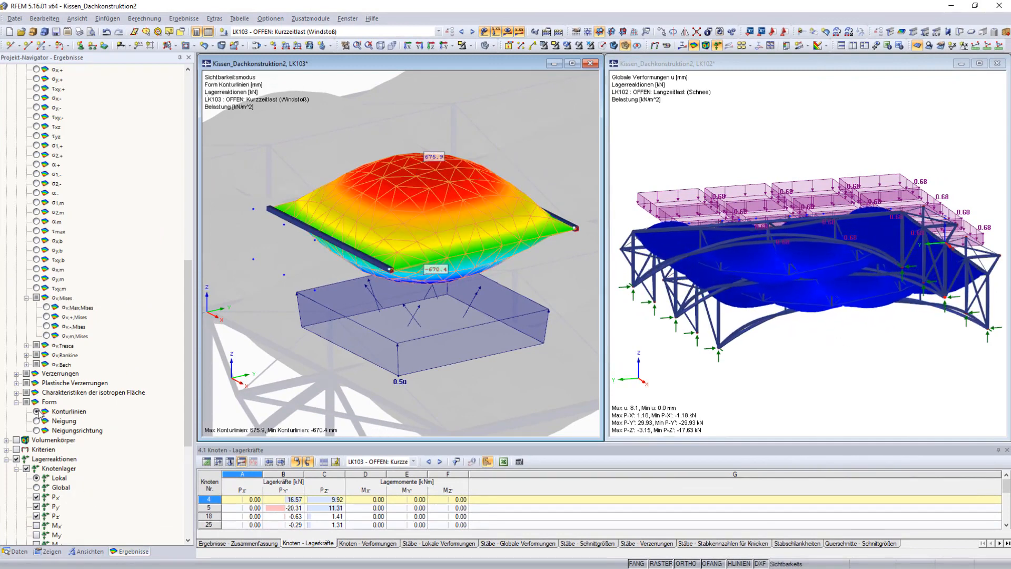
Step: Display buckling mode shape No. 2 from the RF-STABIL stability results
{"action": "left_click", "coordinate": [37, 420]}
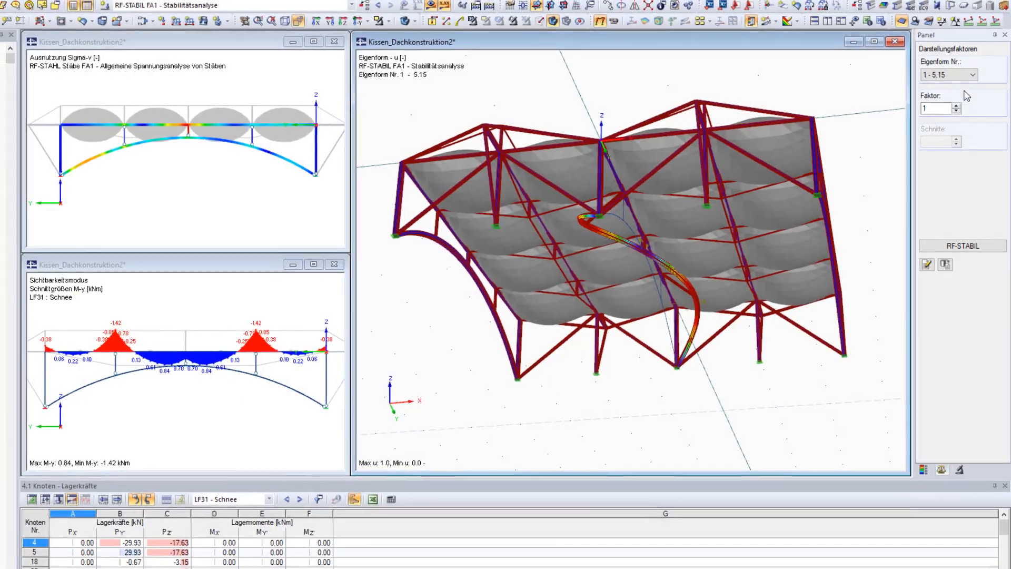
{"action": "left_click", "coordinate": [969, 85]}
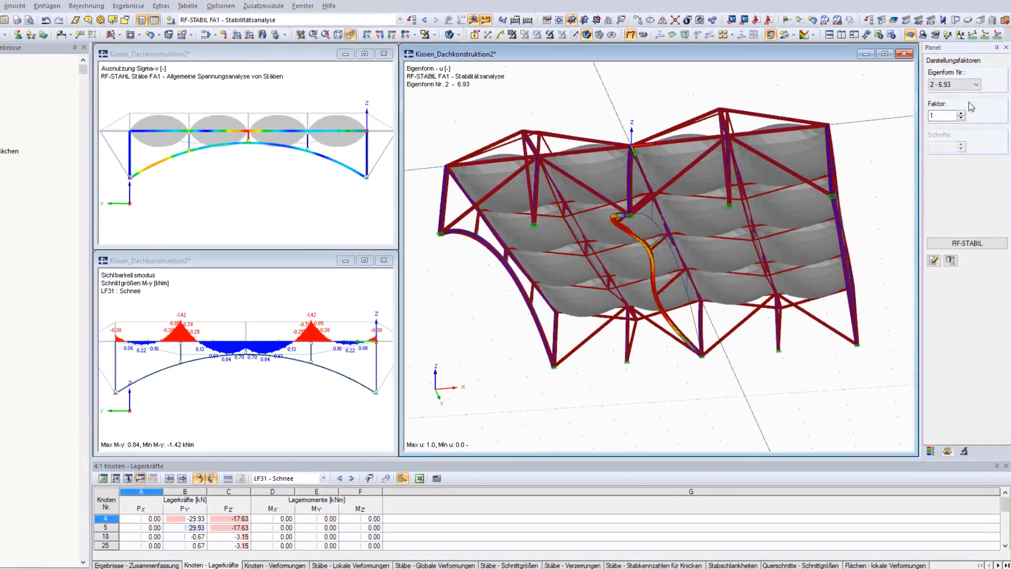